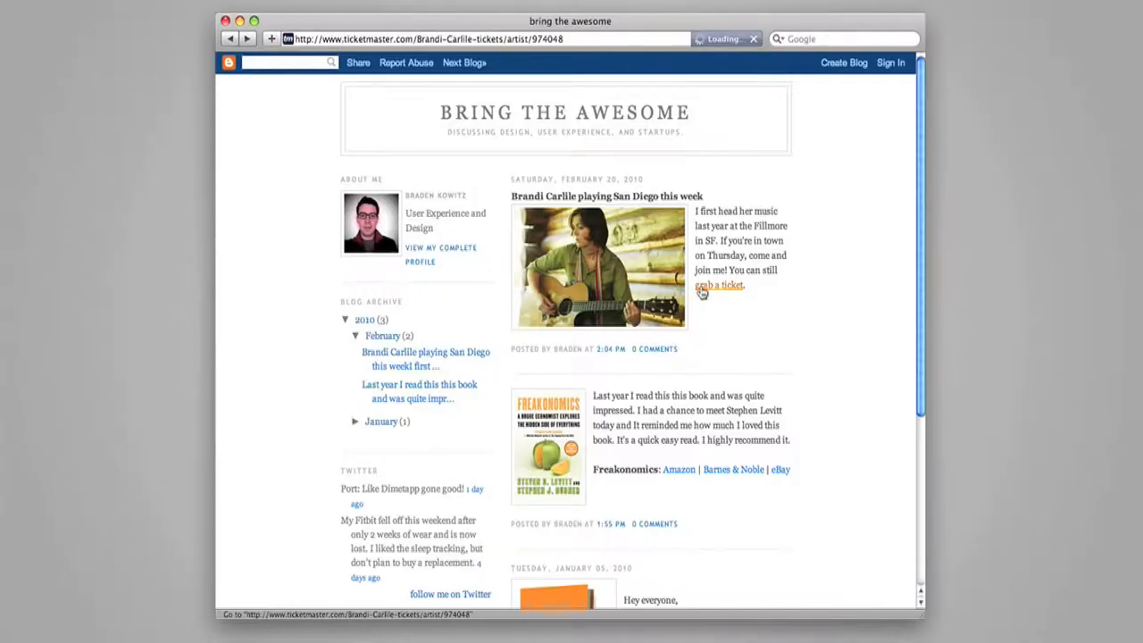
Step: Follow the Brandi Carlile post's 'grab a ticket' link to the Ticketmaster page
left_click(718, 285)
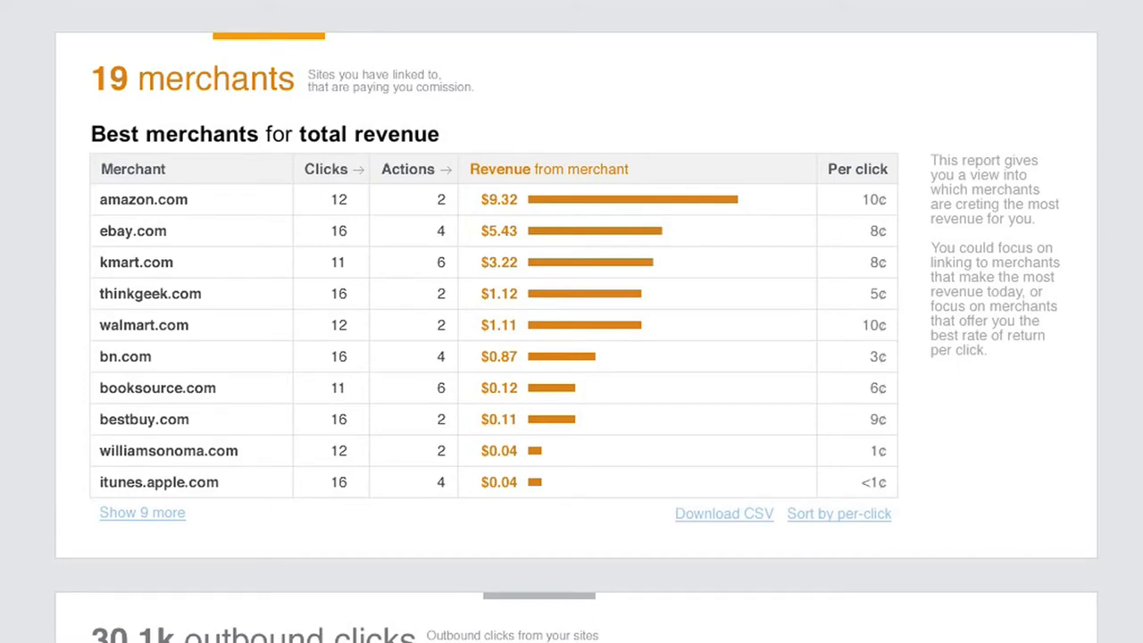
Step: Scroll past the merchant revenue list to the '30.1k outbound clicks' domain report
scroll("down", 3)
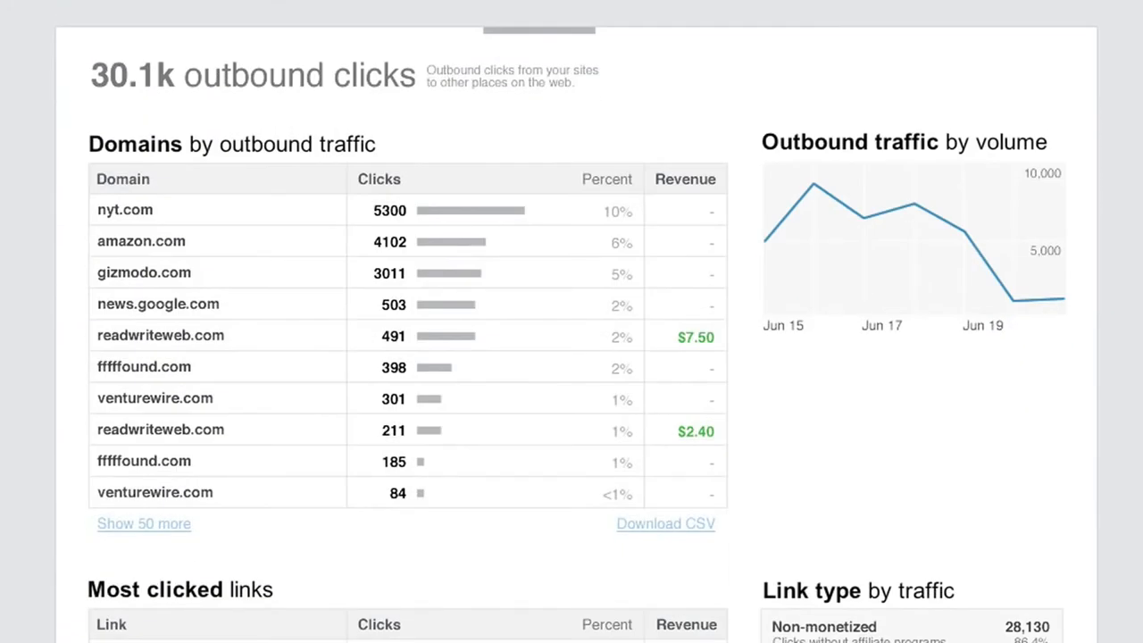